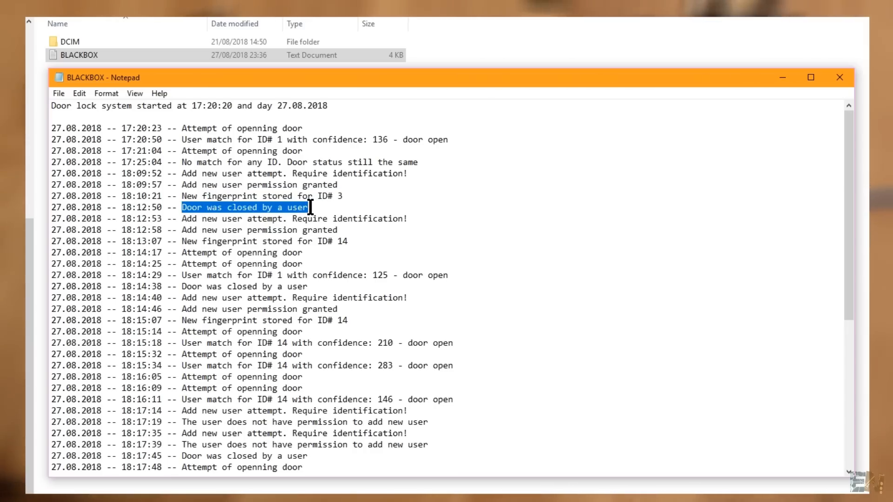
{"action": "mouse_move", "coordinate": [549, 212]}
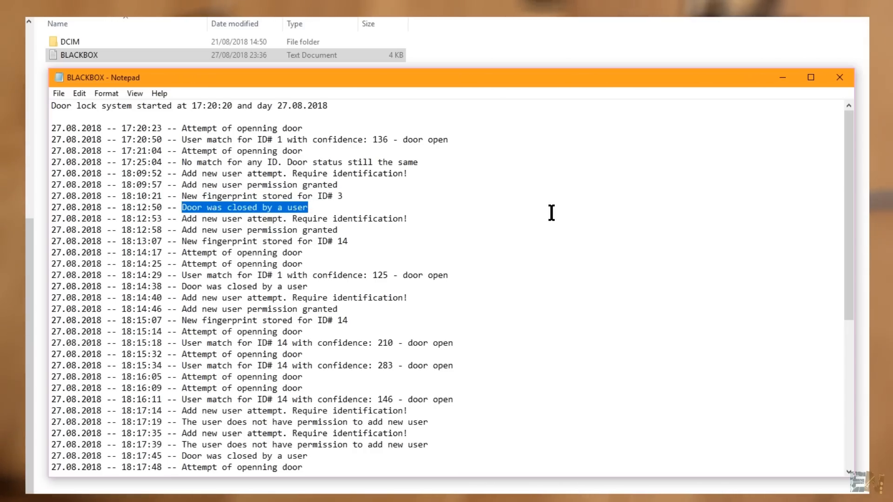
Scroll through the BLACKBOX door-lock log in Notepad to review the entries
{"action": "scroll", "scroll_direction": "down", "scroll_amount": 3}
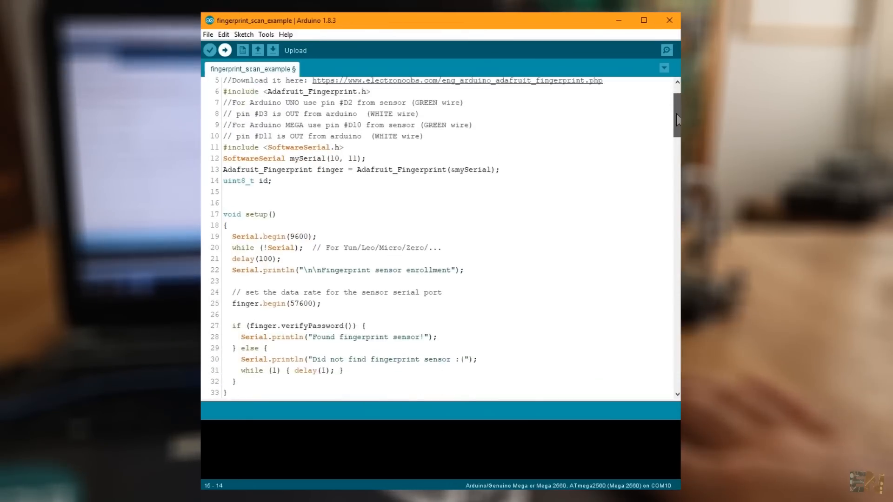
Upload the fingerprint enrollment sketch to the Mega and bring up the COM10 serial output
{"action": "scroll", "scroll_direction": "down", "scroll_amount": 3}
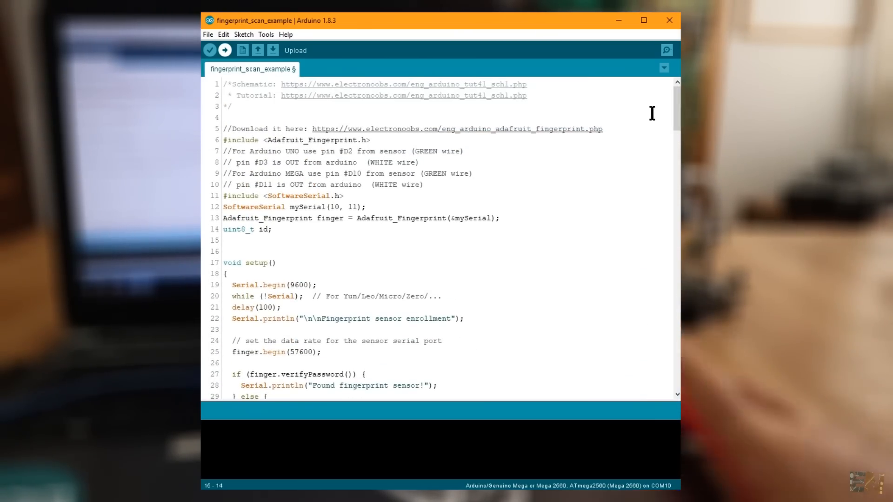
{"action": "double_click", "coordinate": [350, 140]}
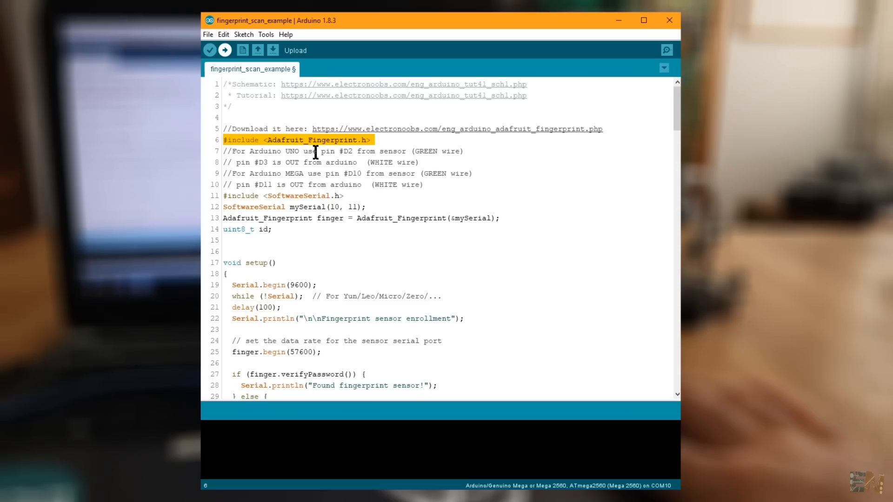
{"action": "mouse_move", "coordinate": [387, 150]}
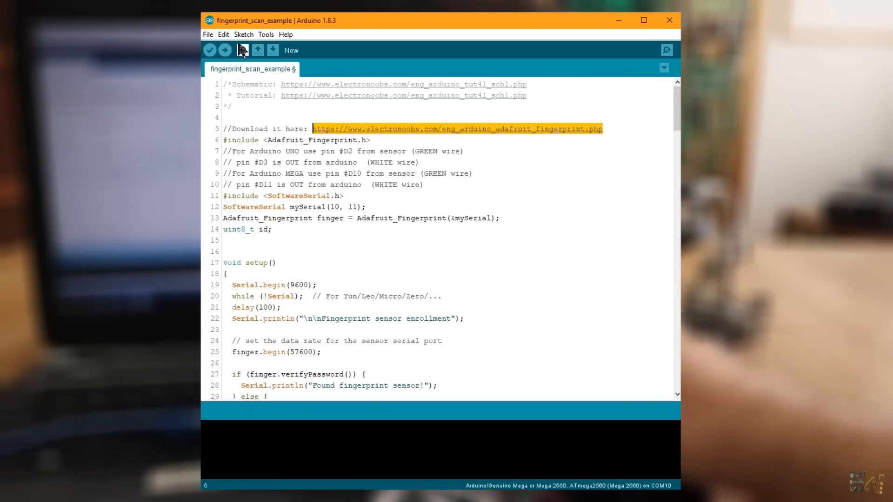
{"action": "left_click", "coordinate": [224, 50]}
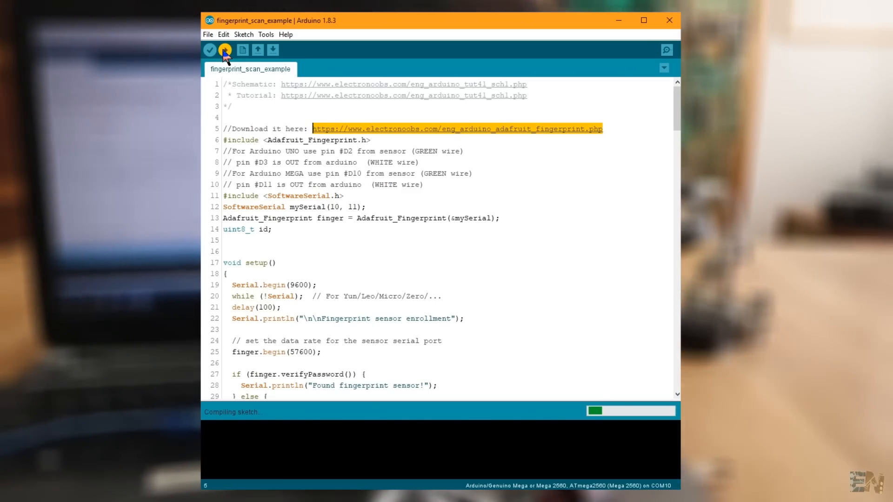
{"action": "left_click", "coordinate": [224, 50]}
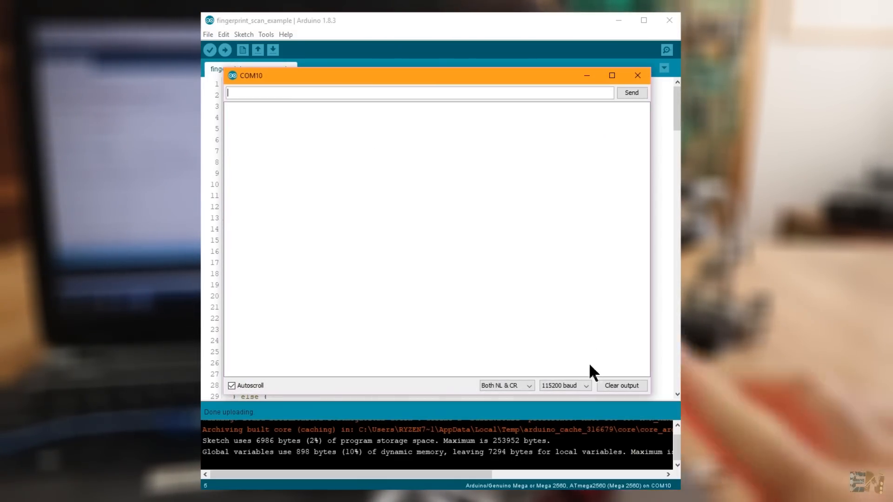
At 9600 baud, send ID 1 to enroll the fingerprint, then upload scan_fingerprint_example
{"action": "left_click", "coordinate": [563, 385]}
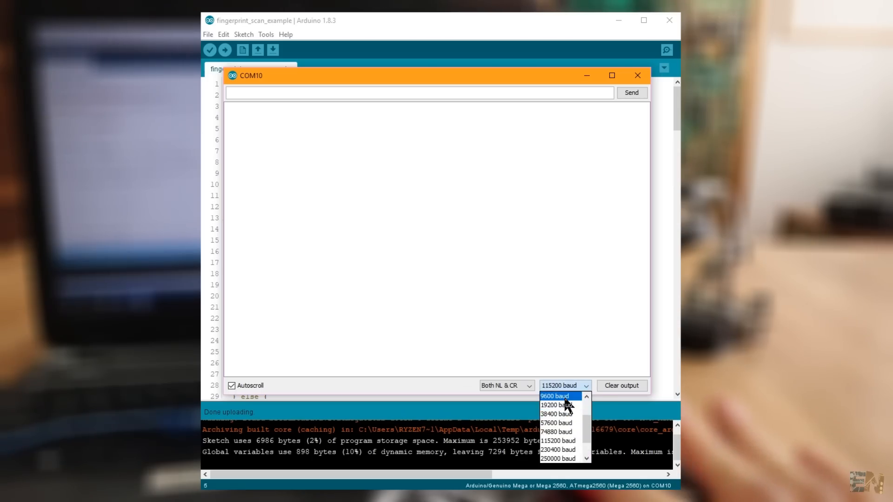
{"action": "left_click", "coordinate": [553, 396]}
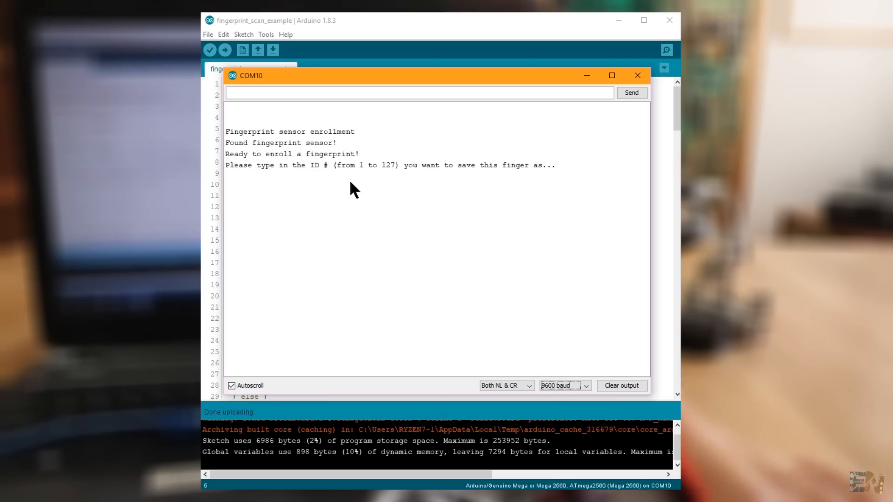
{"action": "mouse_move", "coordinate": [324, 185]}
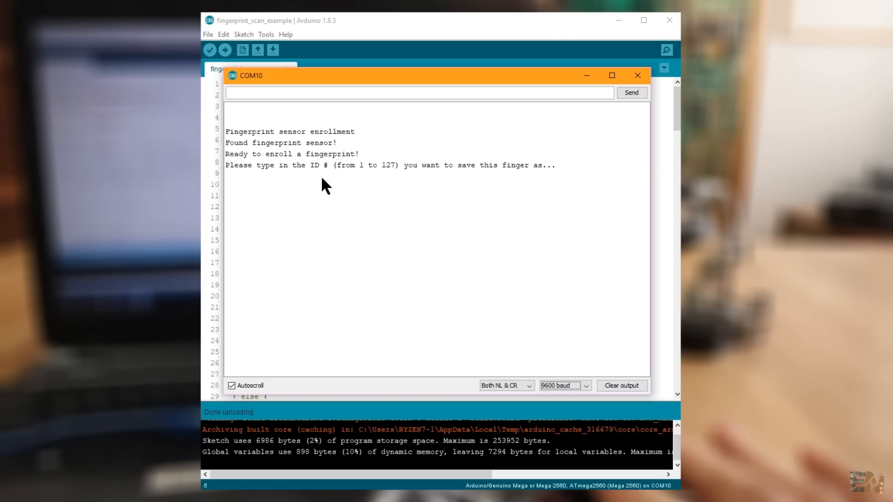
{"action": "mouse_move", "coordinate": [293, 122]}
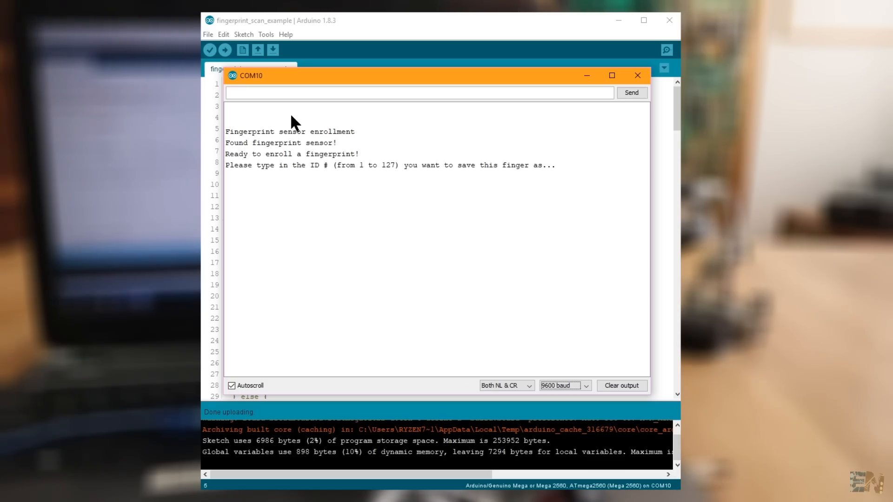
{"action": "left_click", "coordinate": [419, 92]}
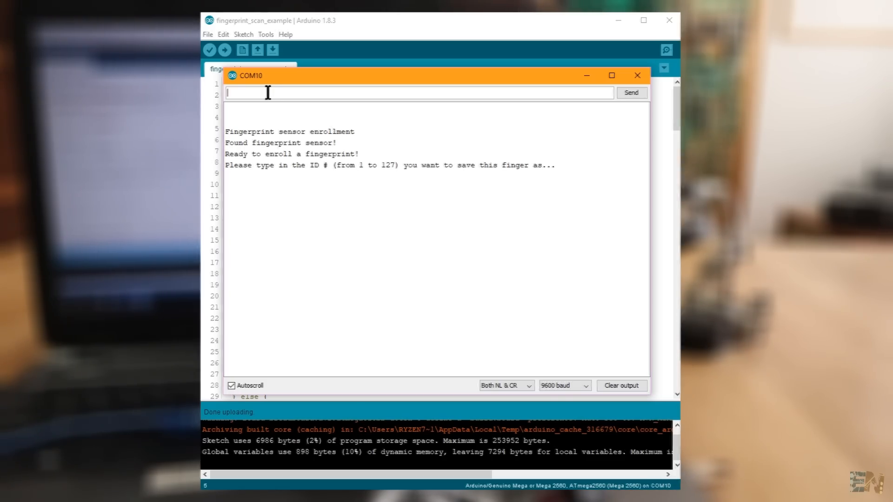
{"action": "type", "text": "1"}
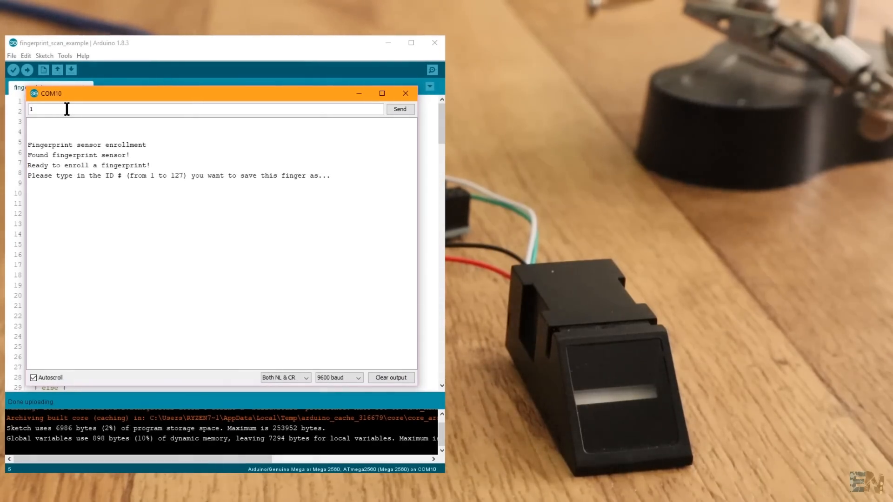
{"action": "left_click", "coordinate": [399, 109]}
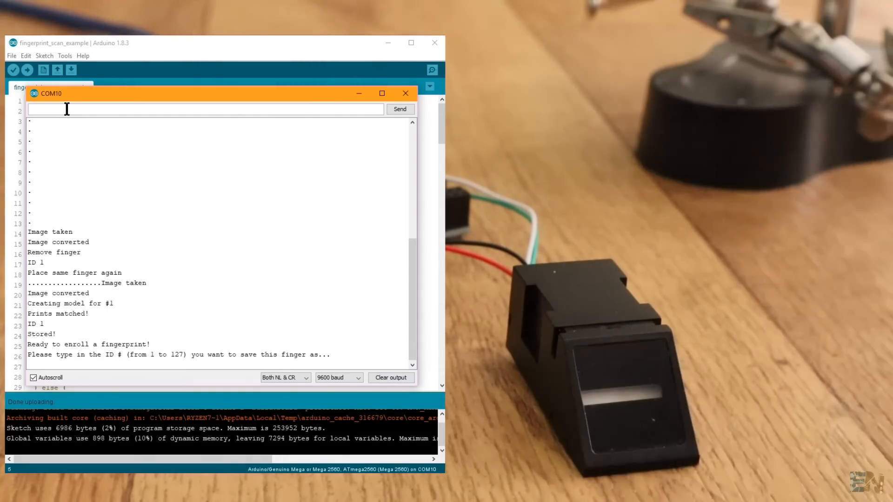
{"action": "left_click", "coordinate": [228, 54]}
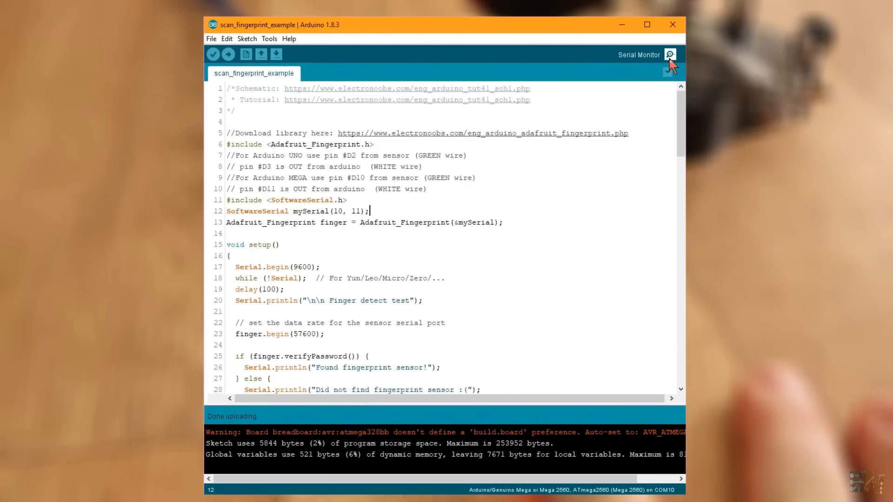
View the finger-detect test output in the Serial Monitor
{"action": "left_click", "coordinate": [670, 54]}
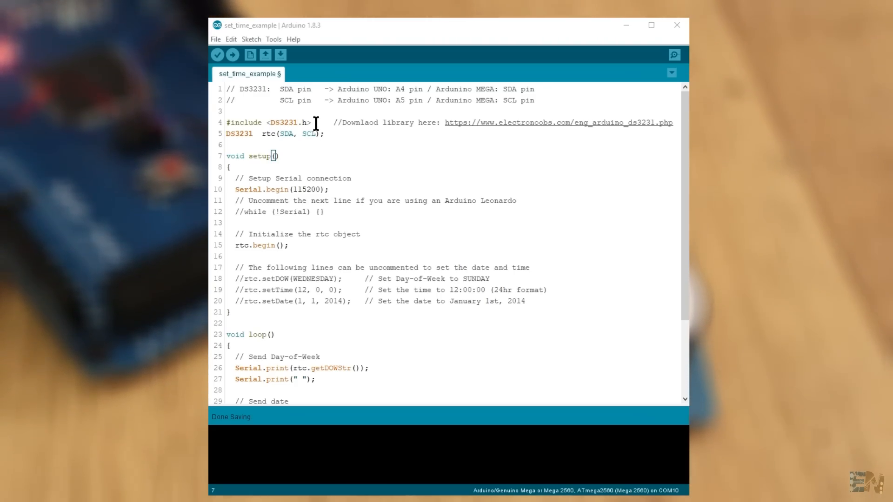
Set the date to 28.08.2018, comment out the time-setting lines, re-upload and check the ticking clock output
{"action": "triple_click", "coordinate": [267, 121]}
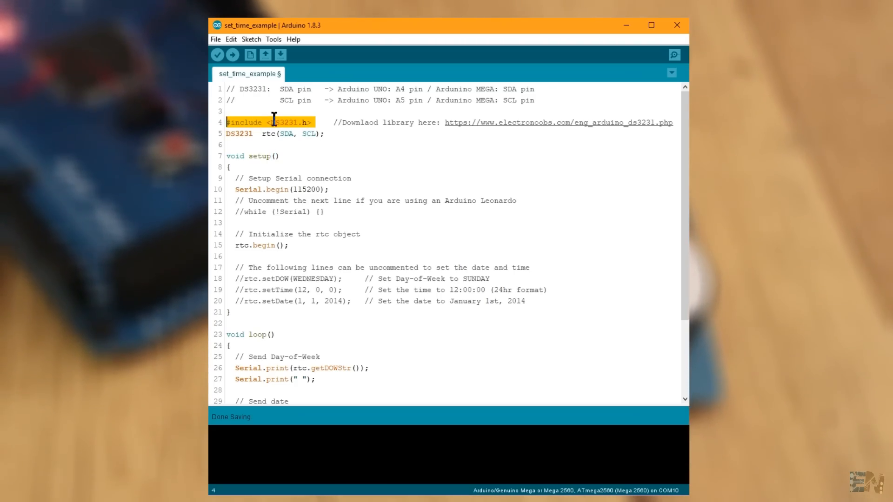
{"action": "mouse_move", "coordinate": [260, 197]}
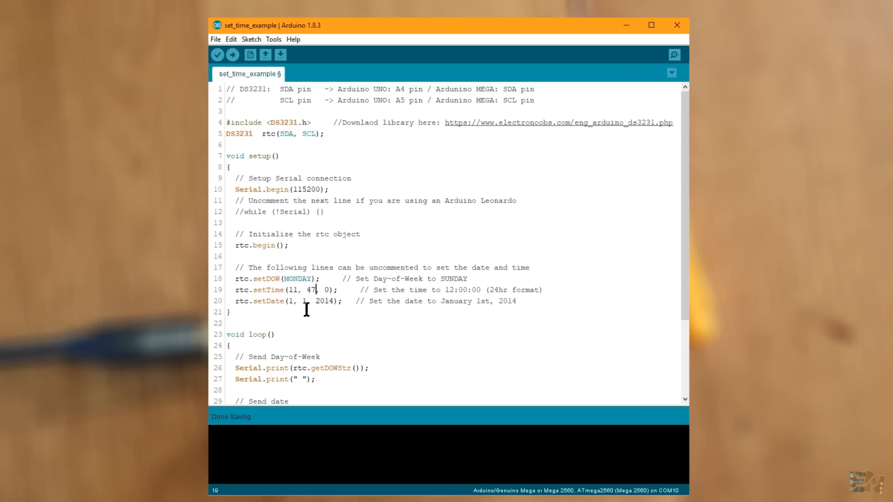
{"action": "type", "text": "28, 8, 2018"}
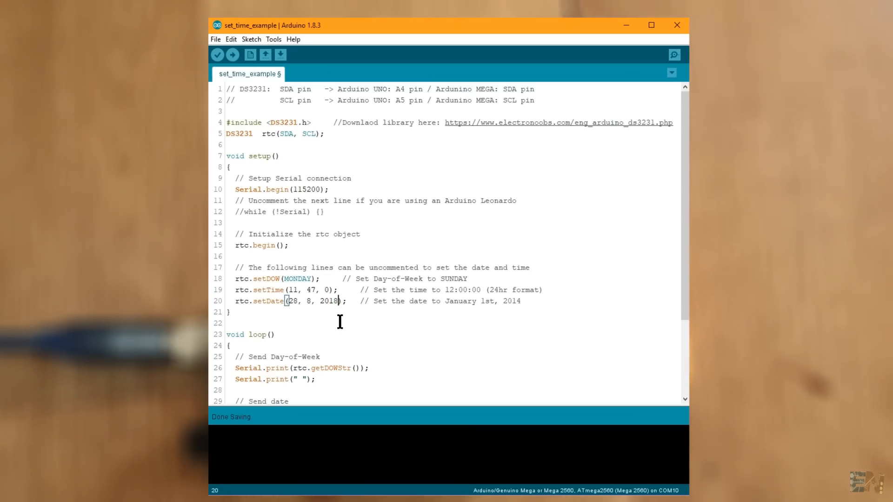
{"action": "left_click", "coordinate": [231, 55]}
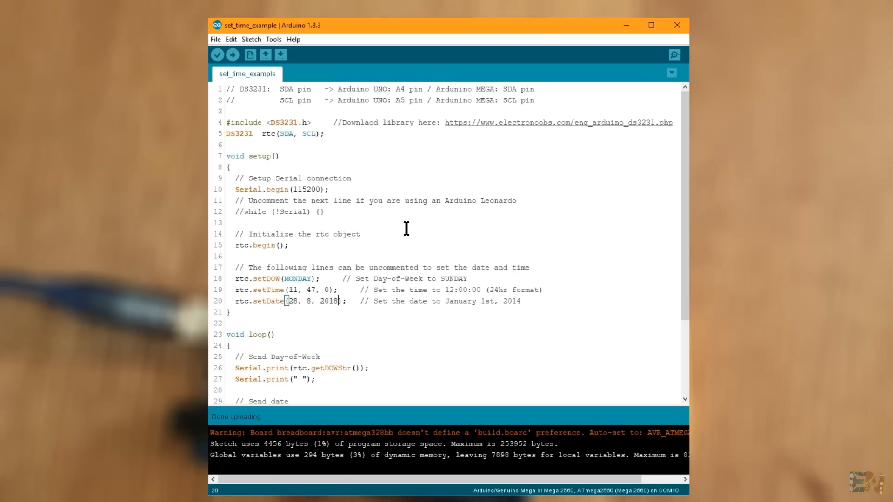
{"action": "key", "text": "ctrl+/"}
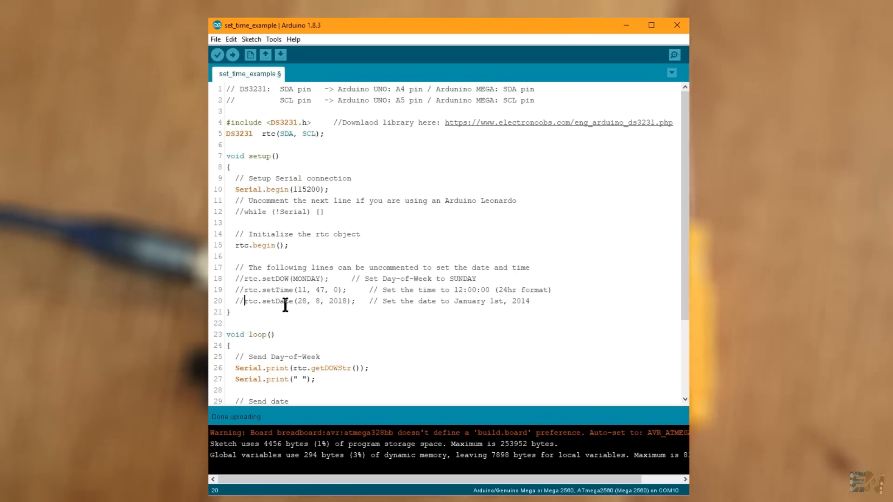
{"action": "left_click", "coordinate": [231, 54]}
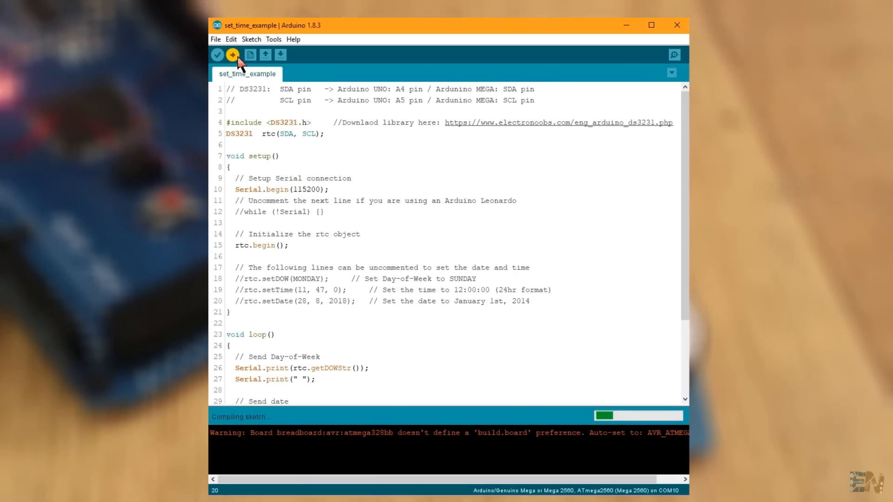
{"action": "left_click", "coordinate": [231, 54]}
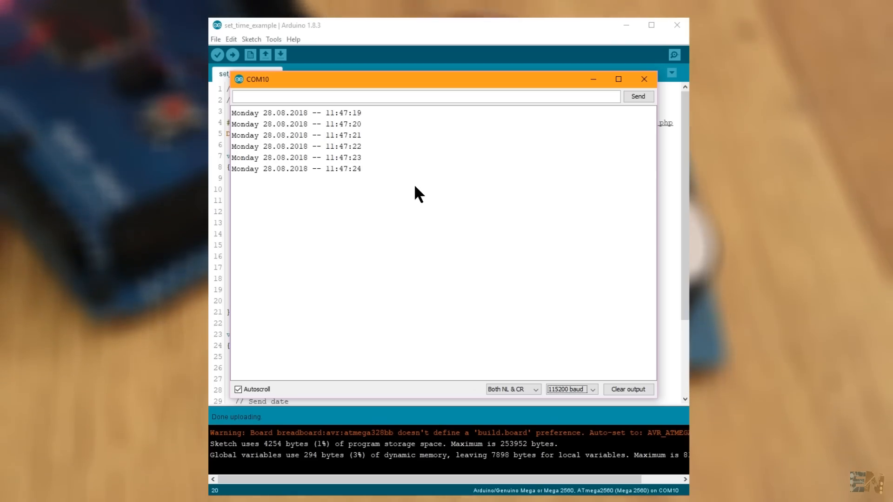
{"action": "mouse_move", "coordinate": [576, 268]}
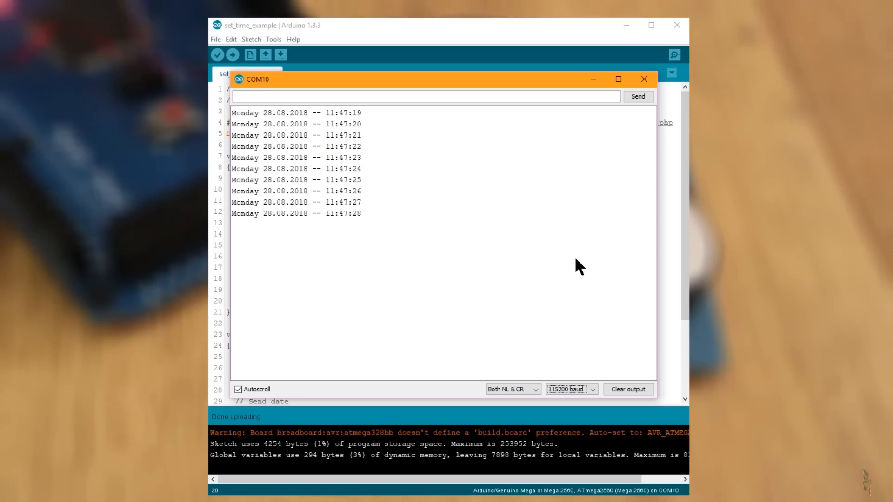
Close the serial time readout window
{"action": "left_click", "coordinate": [644, 78]}
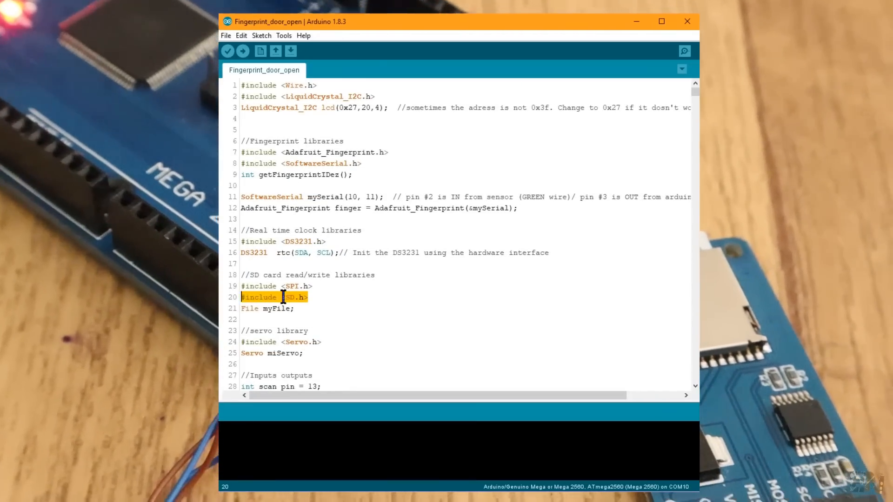
Review the SD card file-opening call, scan pin condition and door-attempt logging lines
{"action": "scroll", "scroll_direction": "down", "scroll_amount": 3}
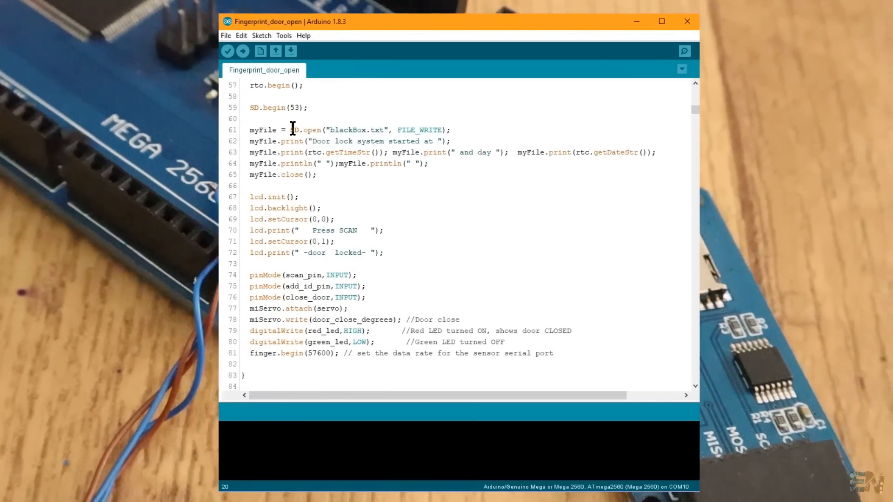
{"action": "double_click", "coordinate": [306, 130]}
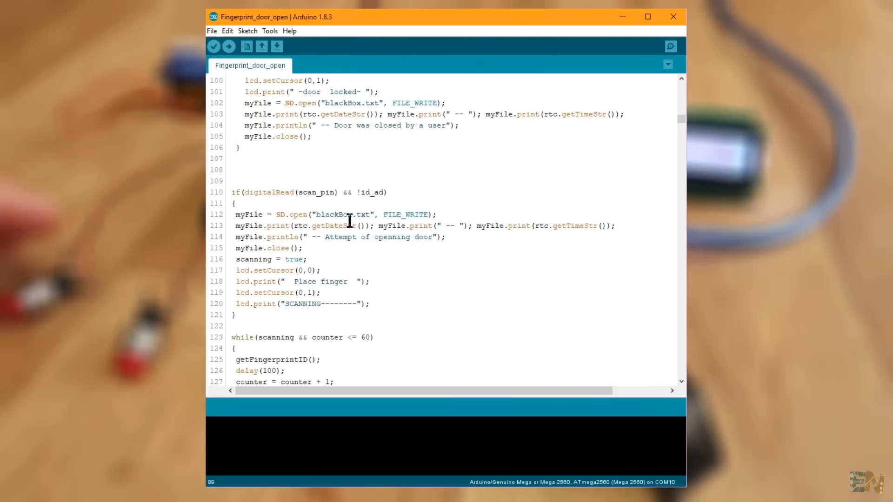
{"action": "double_click", "coordinate": [271, 192]}
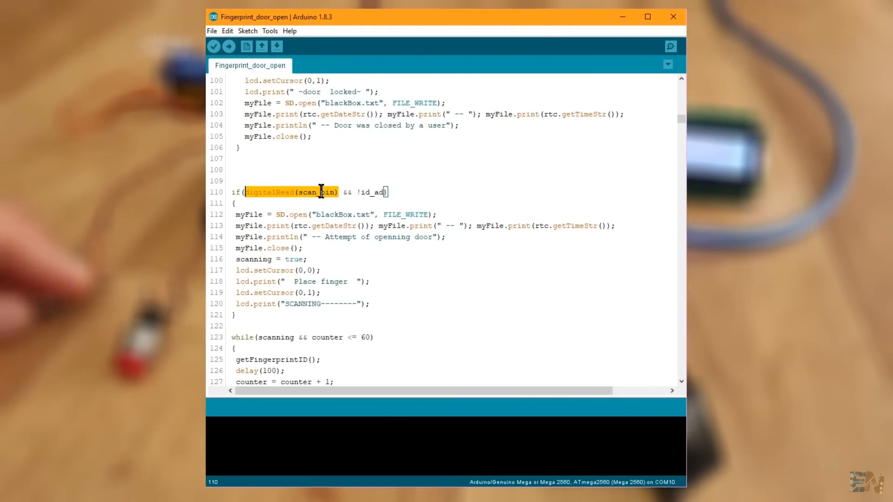
{"action": "scroll", "scroll_direction": "down", "scroll_amount": 3}
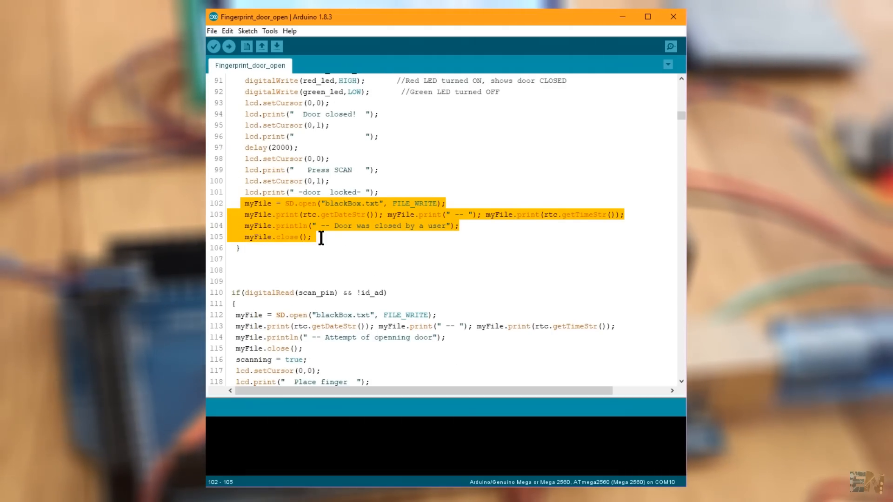
{"action": "scroll", "scroll_direction": "down", "scroll_amount": 3}
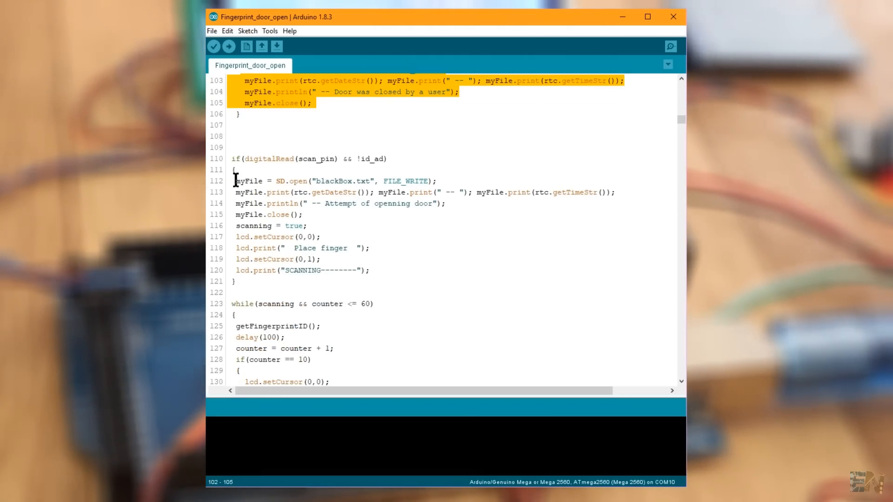
{"action": "left_click_drag", "start_coordinate": [235, 181], "coordinate": [305, 215]}
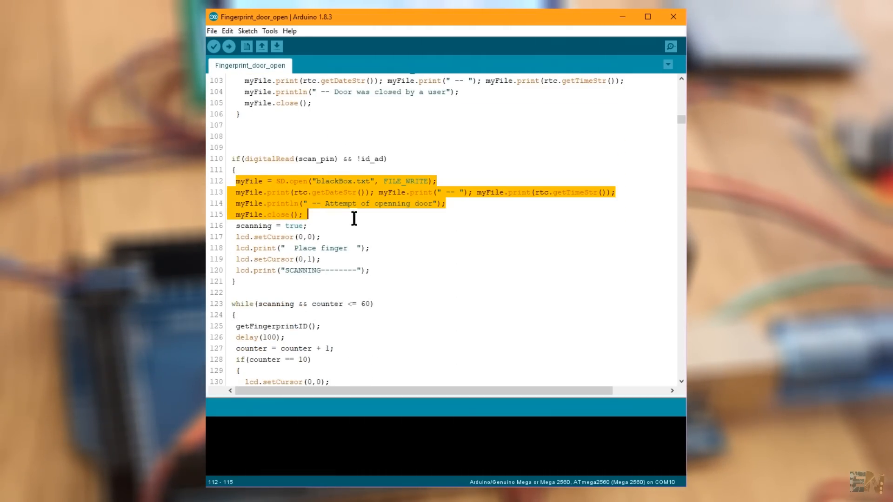
Review the getFingerprintID function header and scroll toward the main_user_ID setting
{"action": "scroll", "scroll_direction": "down", "scroll_amount": 3}
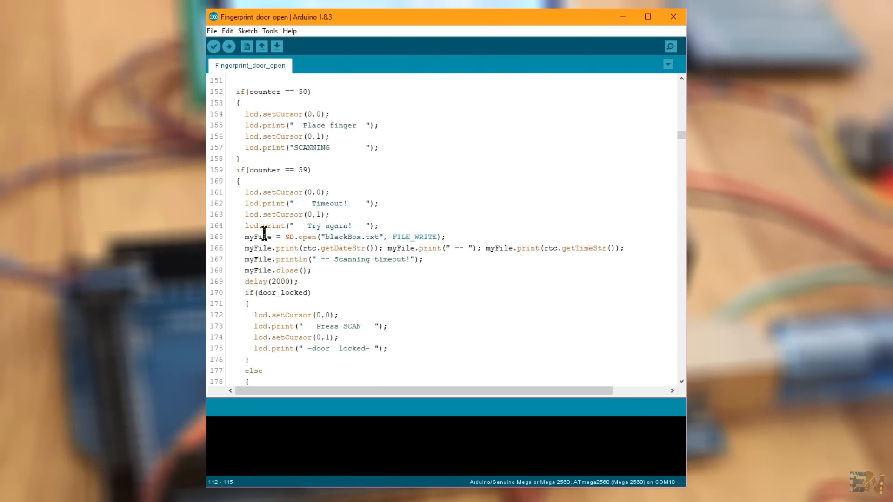
{"action": "scroll", "scroll_direction": "down", "scroll_amount": 3}
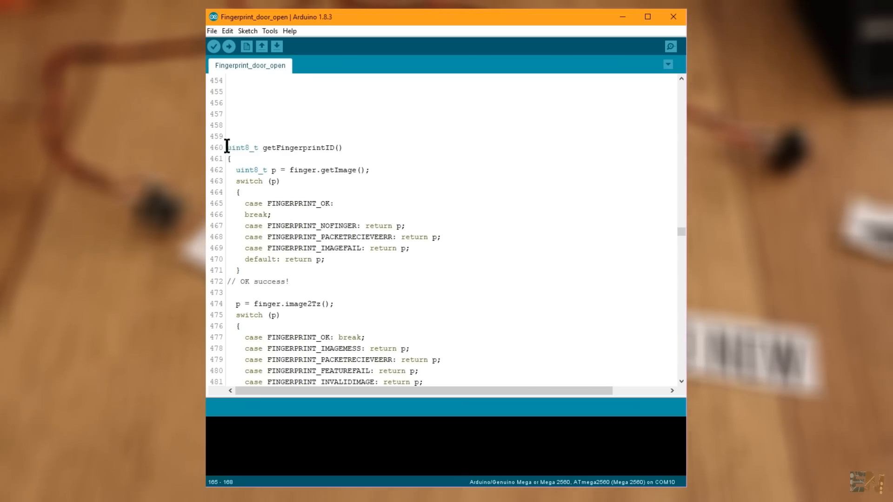
{"action": "left_click_drag", "start_coordinate": [231, 148], "coordinate": [231, 158]}
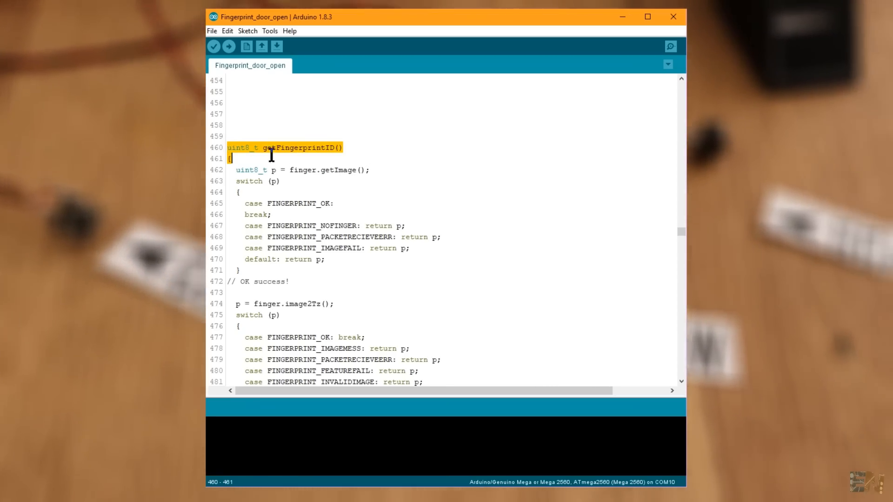
{"action": "scroll", "scroll_direction": "down", "scroll_amount": 3}
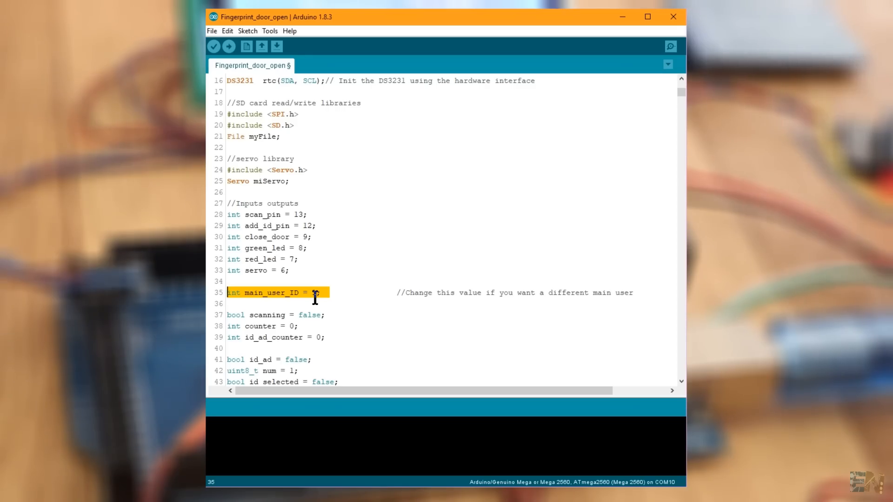
Review door angles 180 and 0, then upload the Fingerprint_door_open sketch to the Mega
{"action": "scroll", "scroll_direction": "down", "scroll_amount": 3}
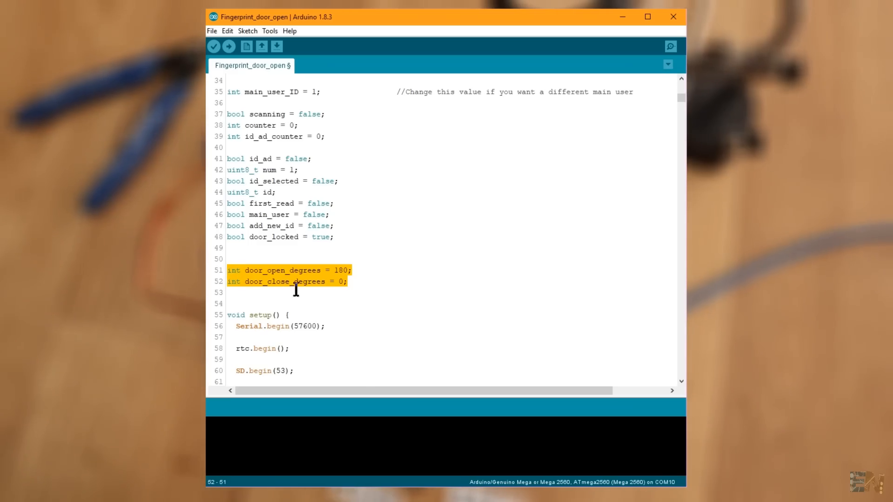
{"action": "mouse_move", "coordinate": [311, 270]}
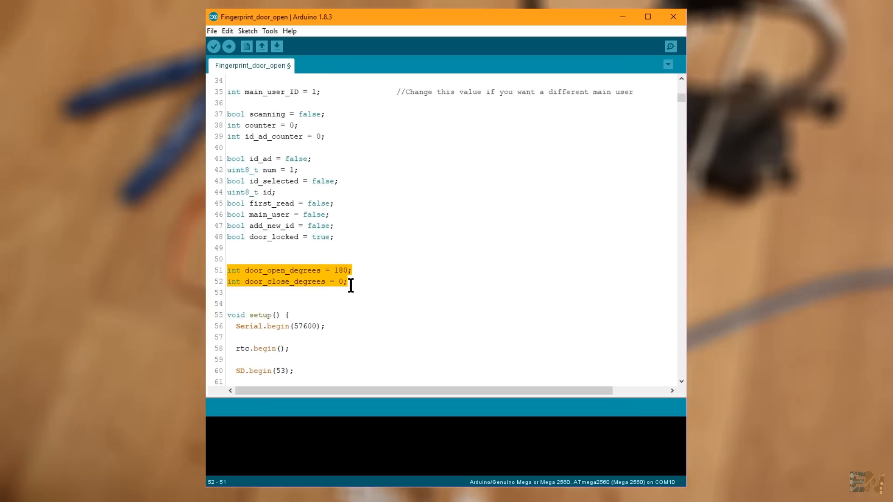
{"action": "left_click", "coordinate": [228, 47]}
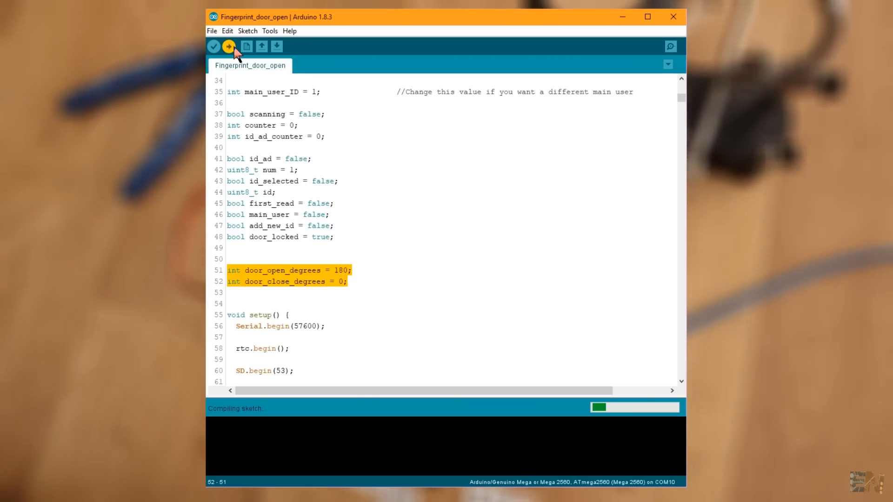